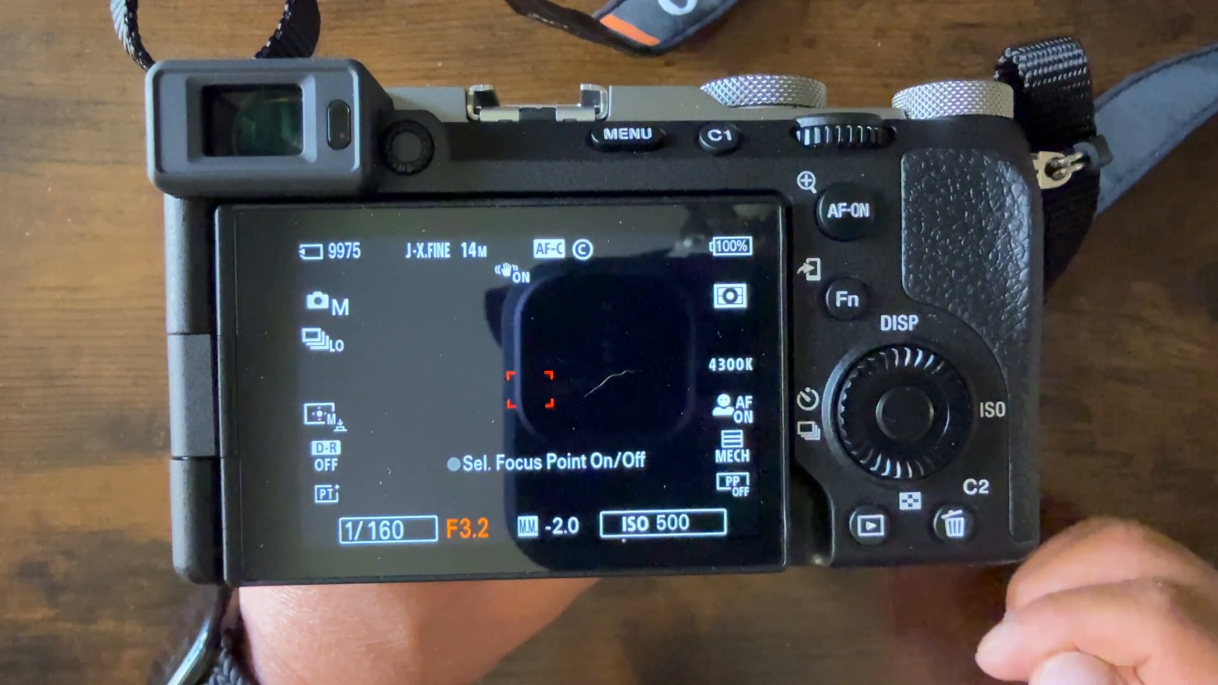
# Step: Go to sony.com and reach the Consumer Electronics site via Businesses & Products
pyautogui.click(627, 135)
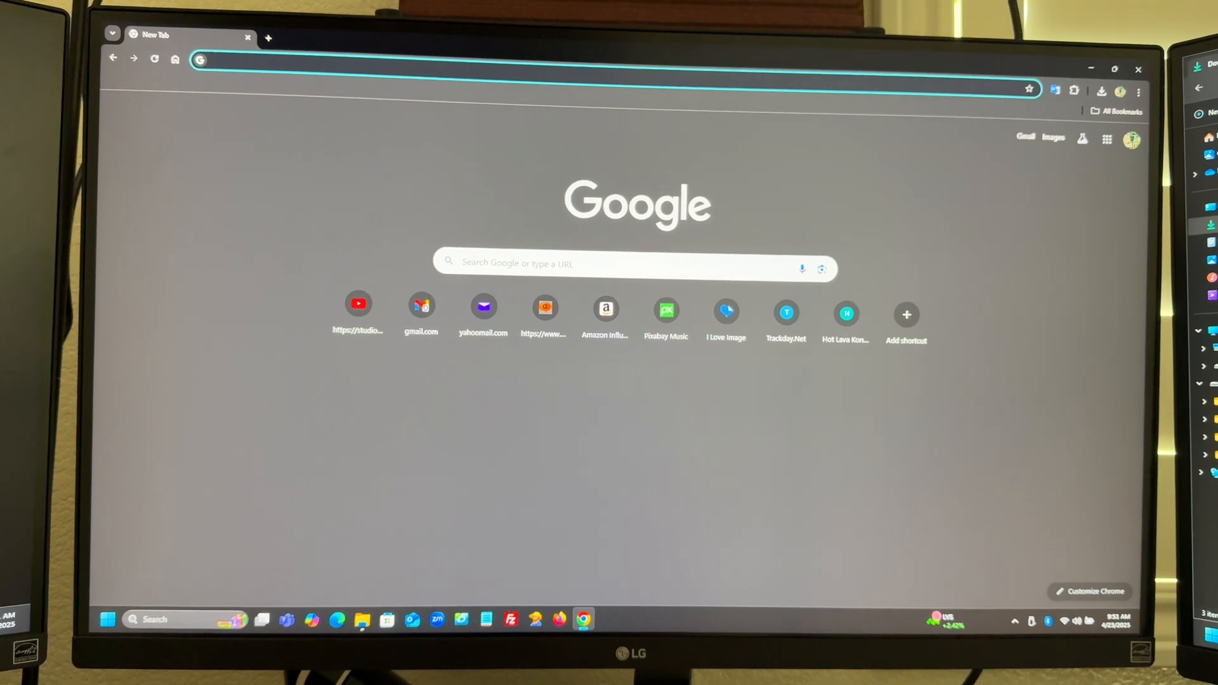
pyautogui.write('sony.com/en/')
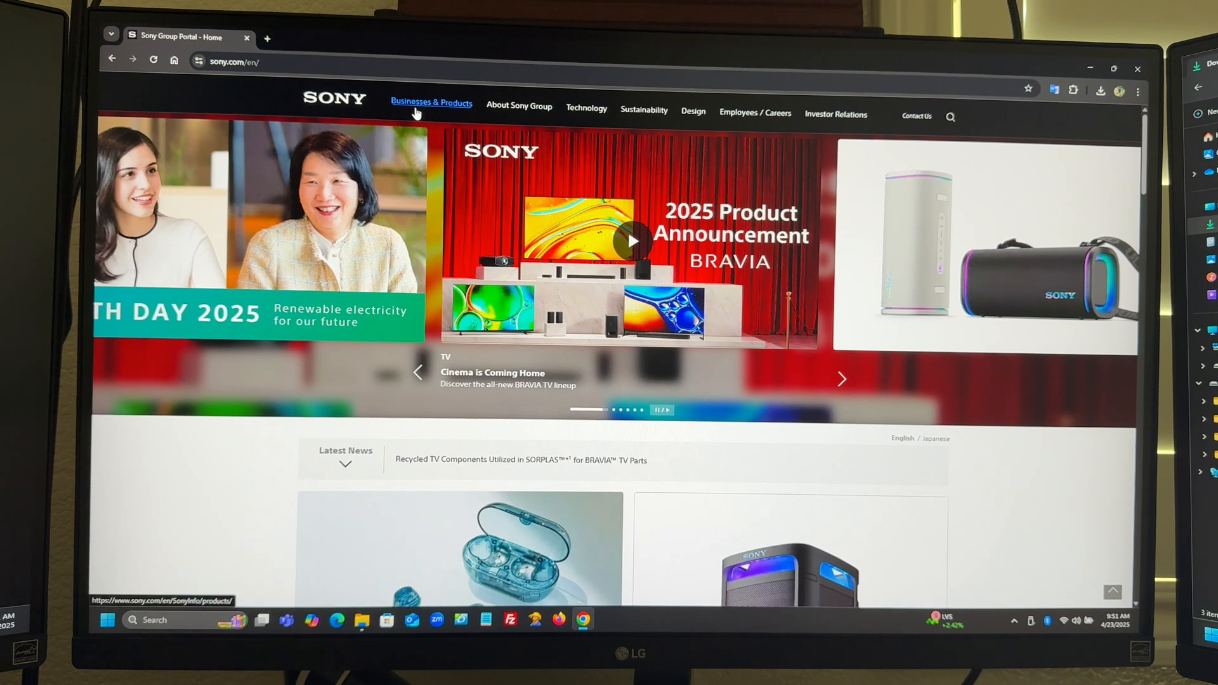
pyautogui.click(431, 103)
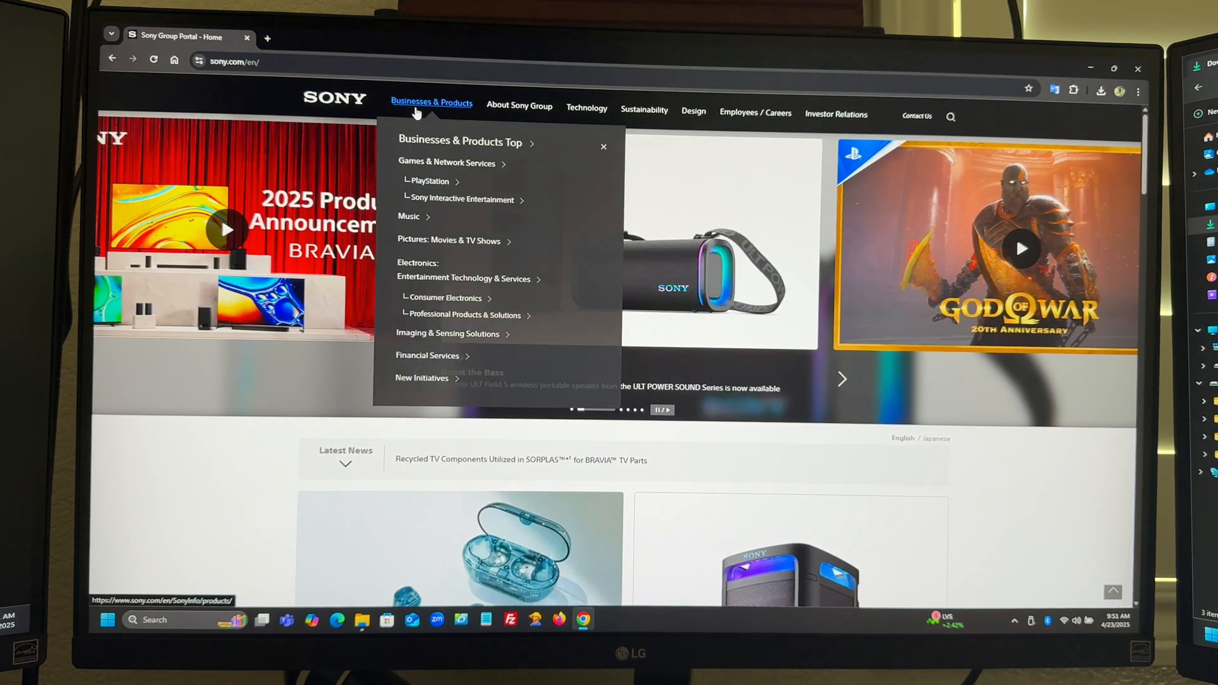
pyautogui.moveTo(445, 298)
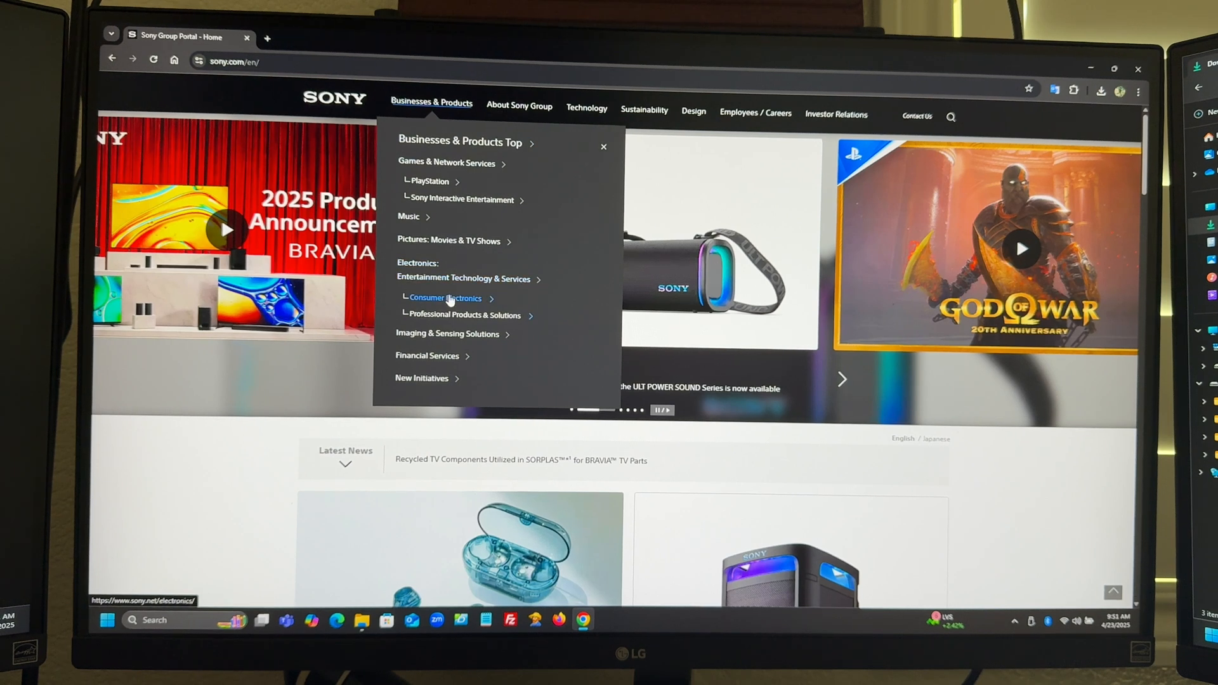
pyautogui.click(445, 298)
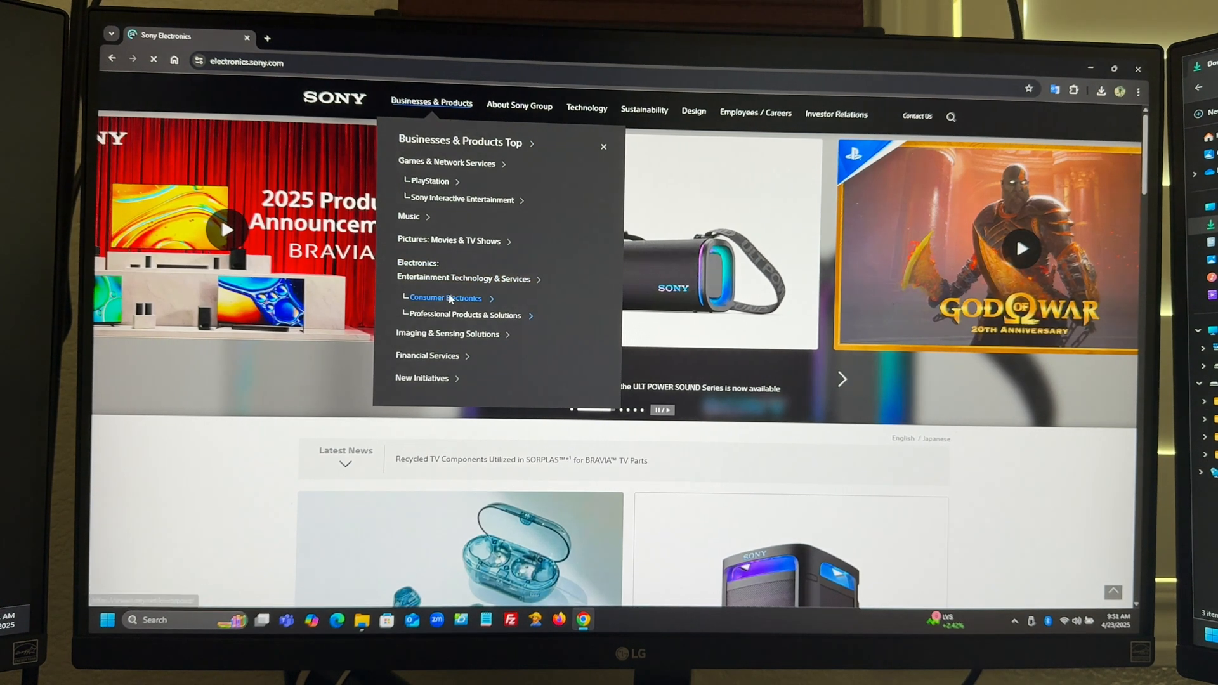
pyautogui.click(445, 297)
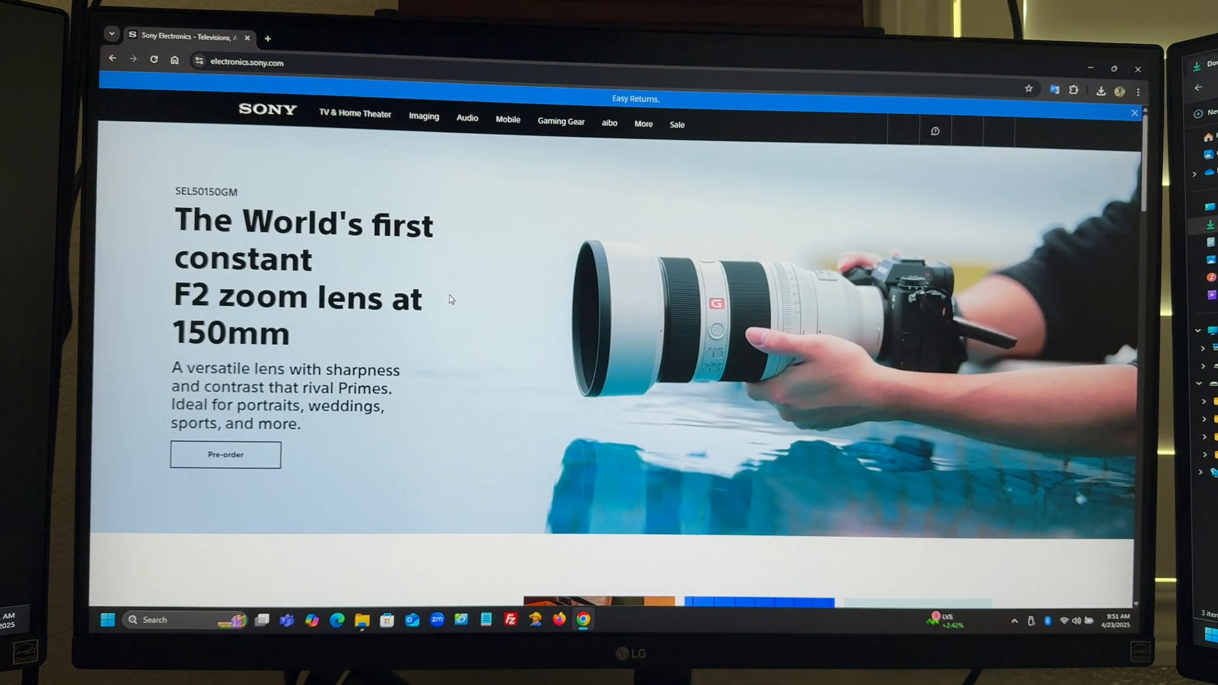
# Step: From Imaging > Mirrorless Full-frame, choose the silver Alpha 7C II and load its product page
pyautogui.click(424, 117)
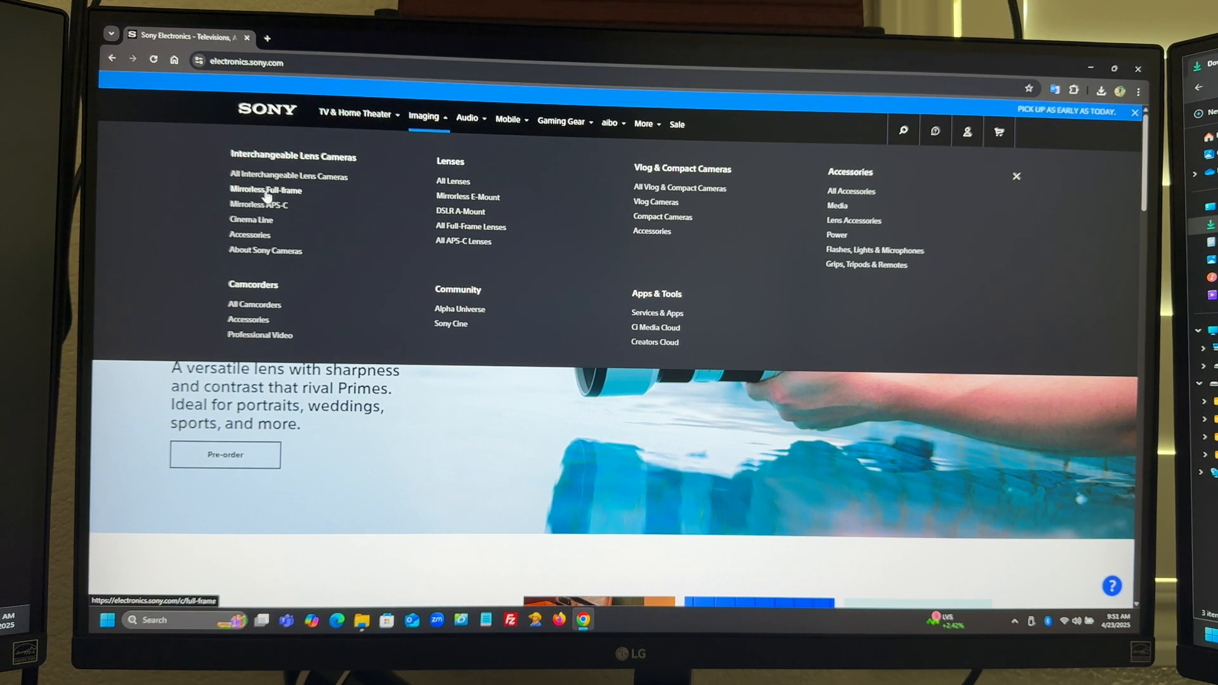
pyautogui.click(264, 191)
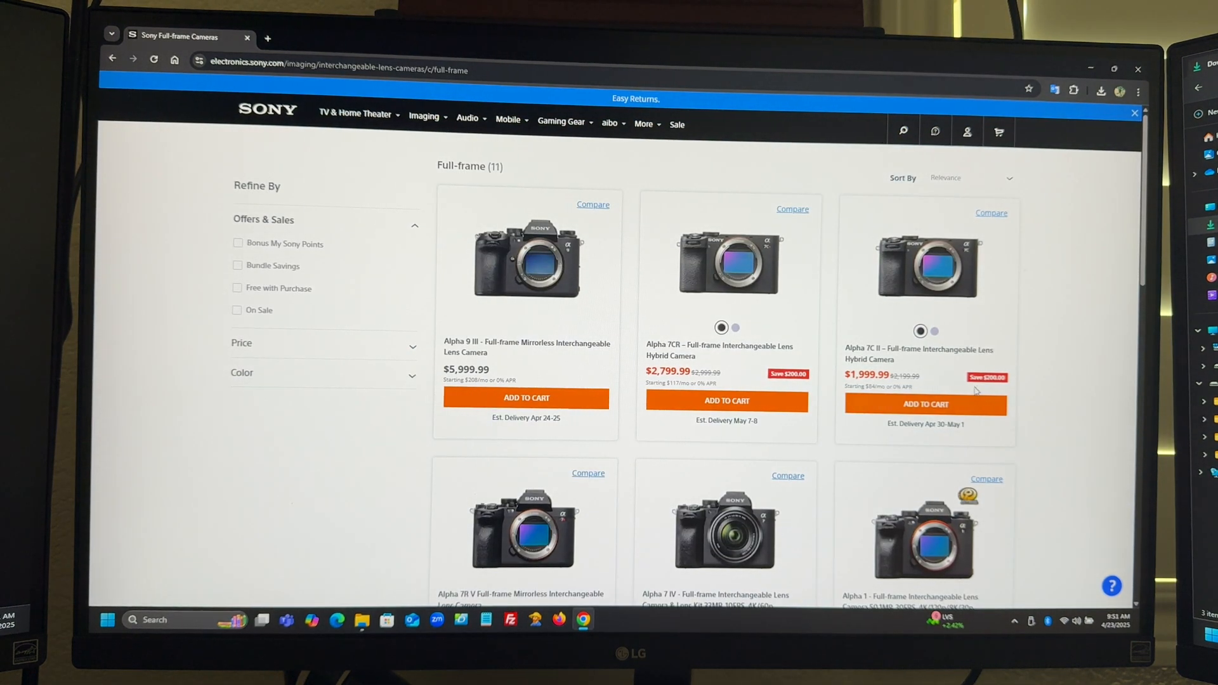
pyautogui.click(934, 331)
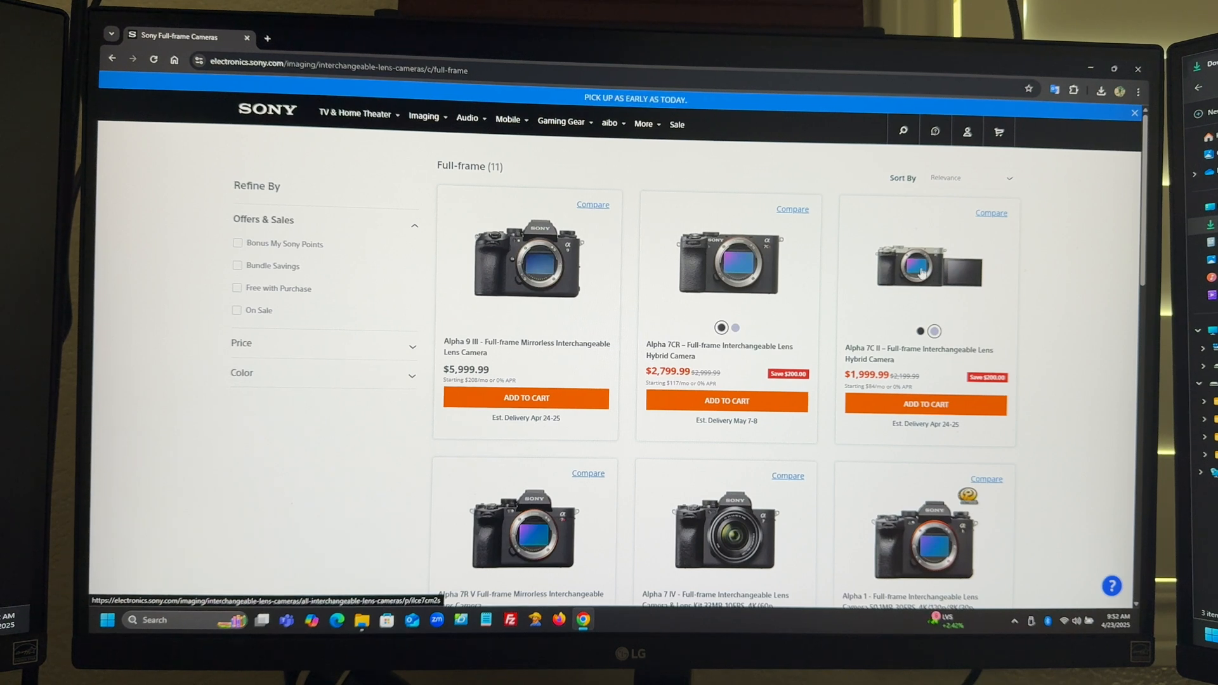
pyautogui.click(923, 268)
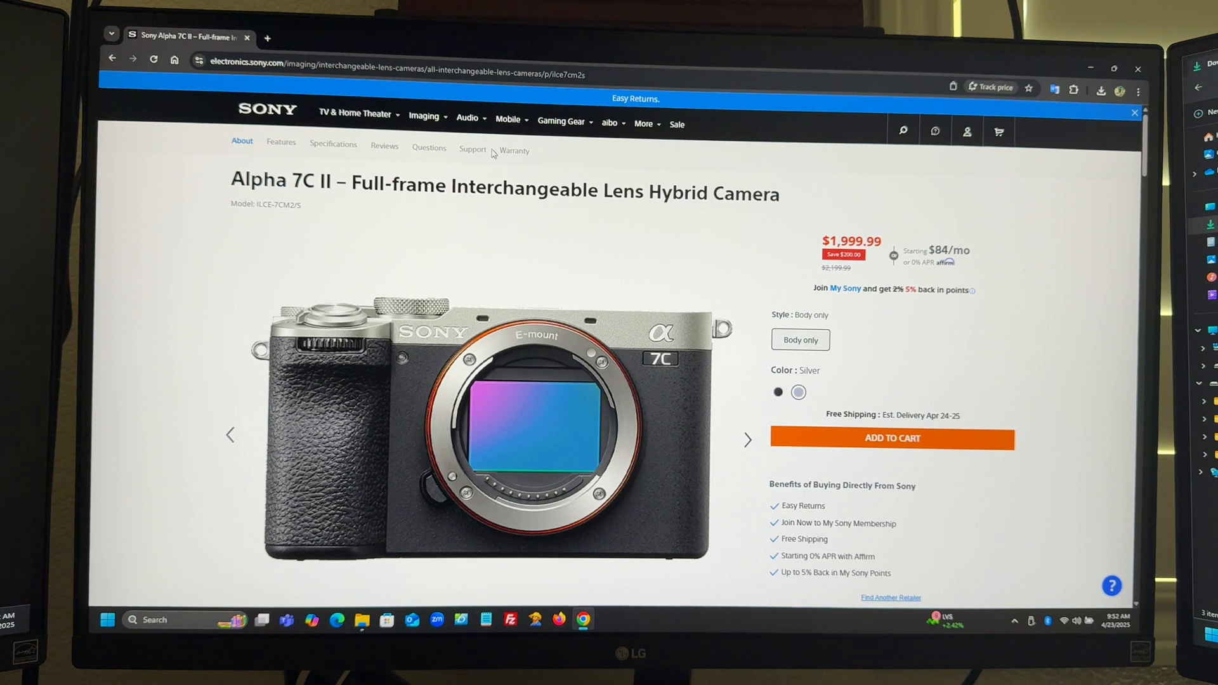
# Step: Reach the Download Firmware page and the ILCE-7CM2 Ver. 2.00 update details
pyautogui.scroll(-3)
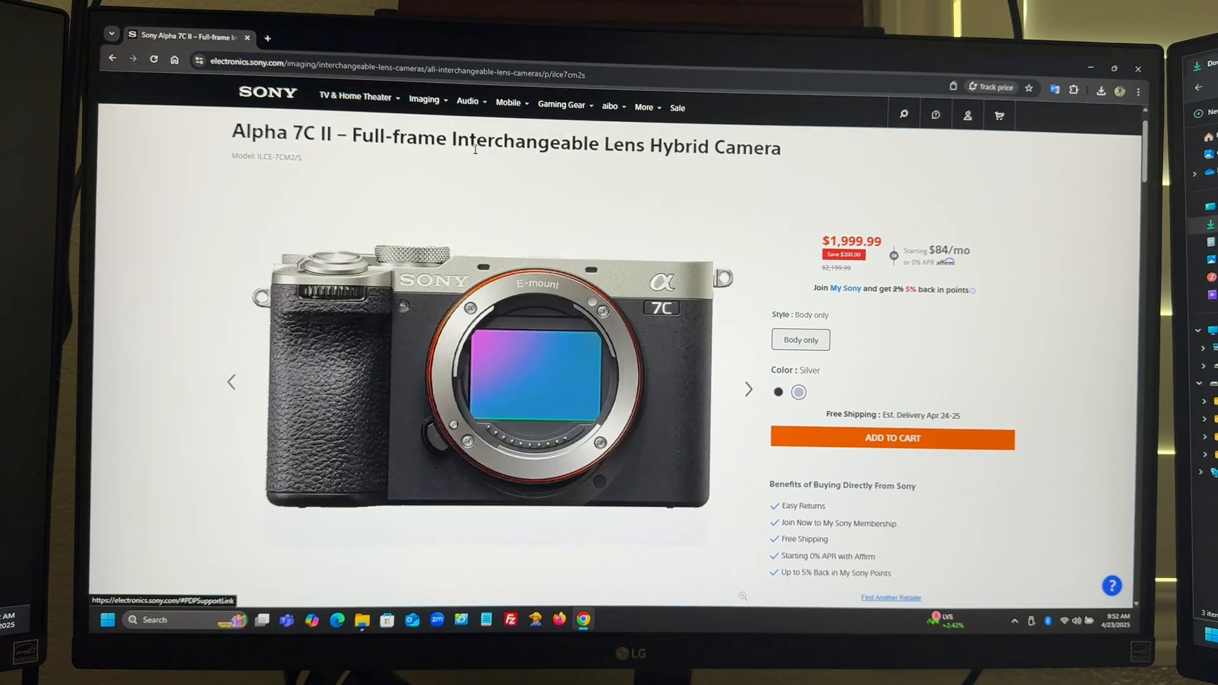
pyautogui.scroll(-3)
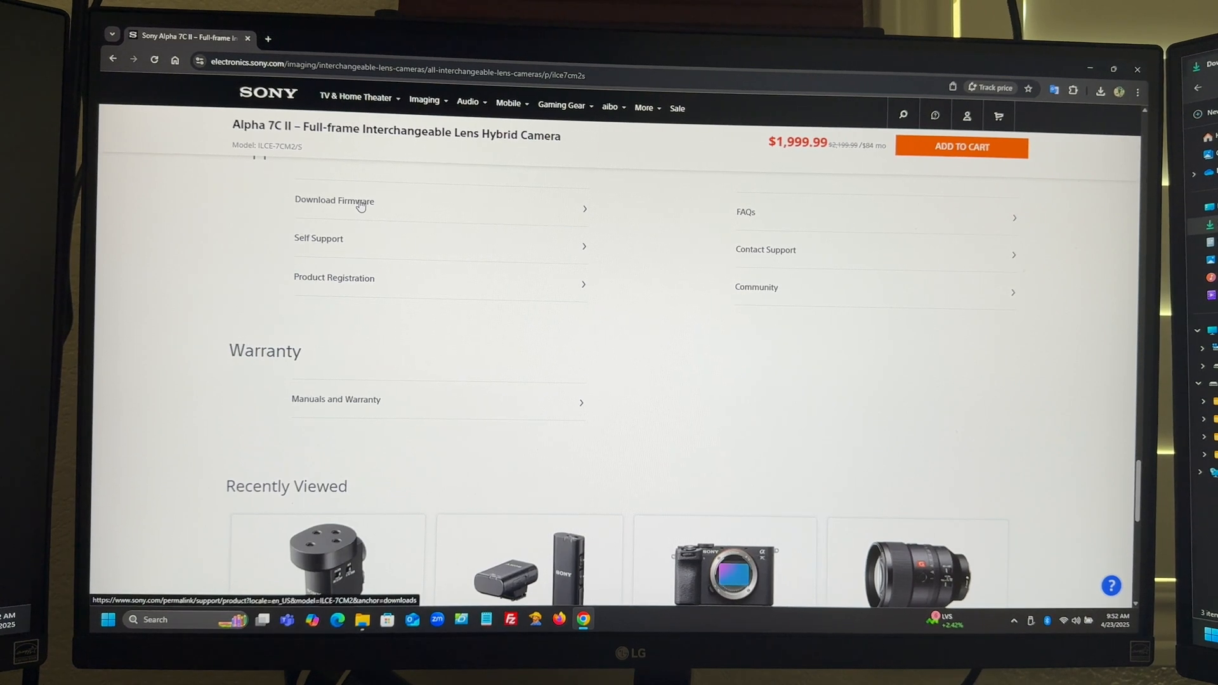
pyautogui.click(334, 200)
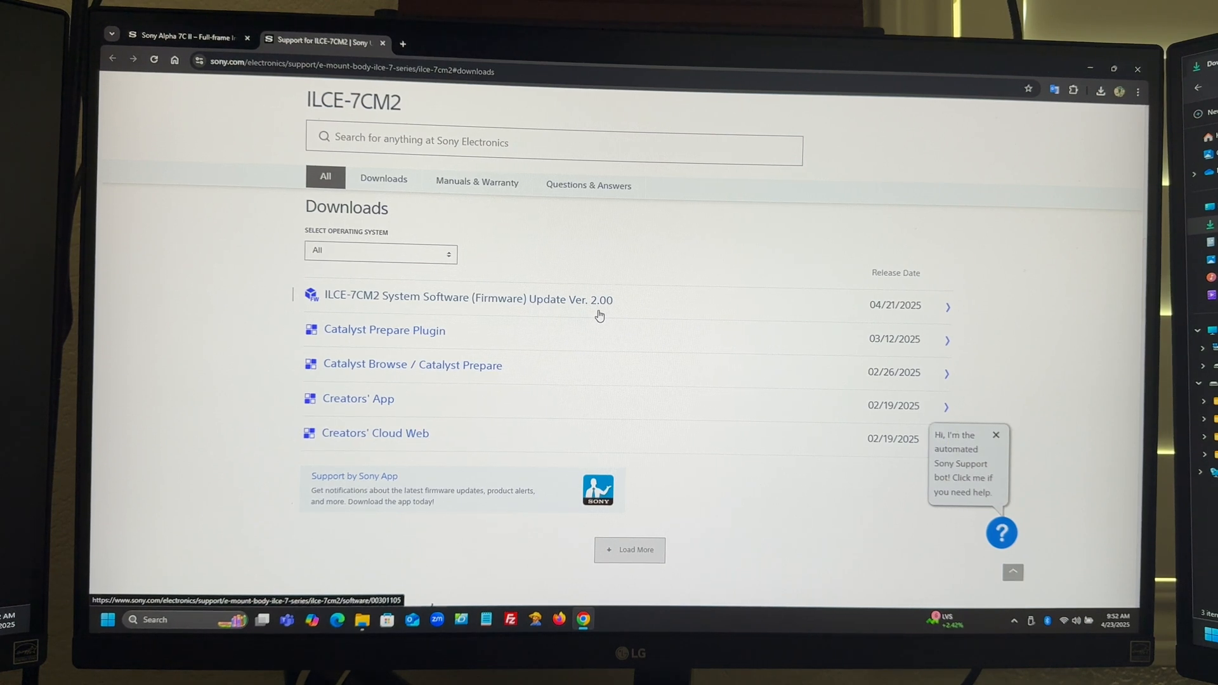
pyautogui.click(468, 299)
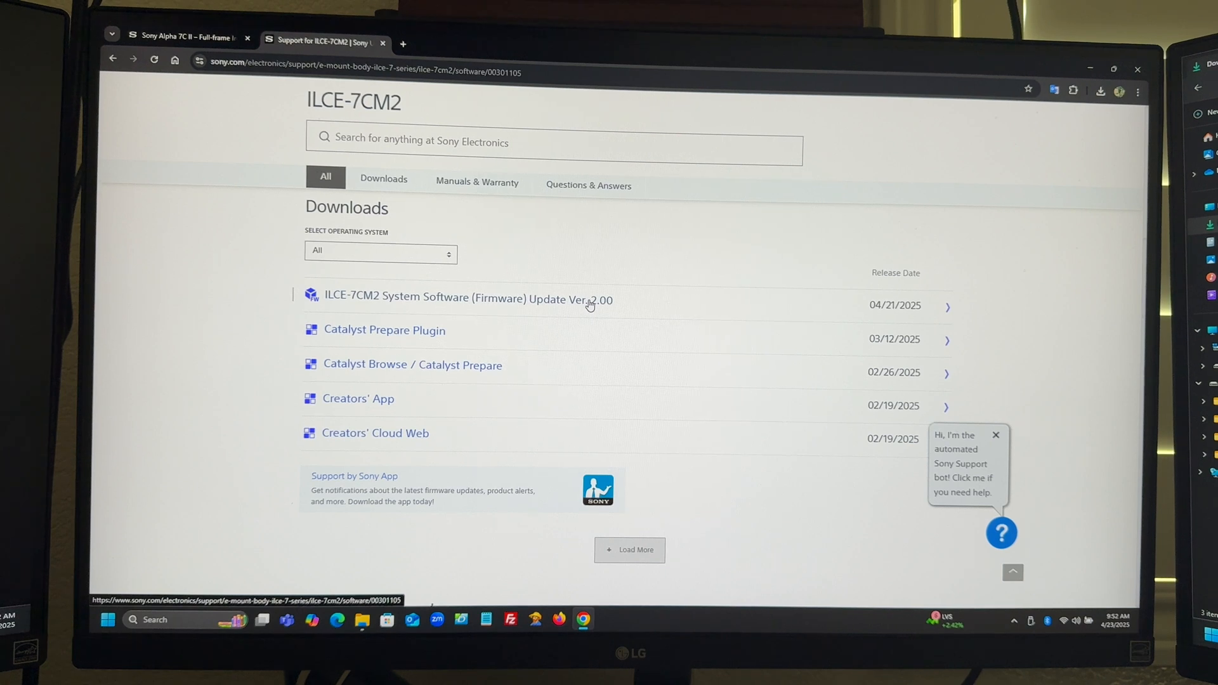
pyautogui.click(467, 300)
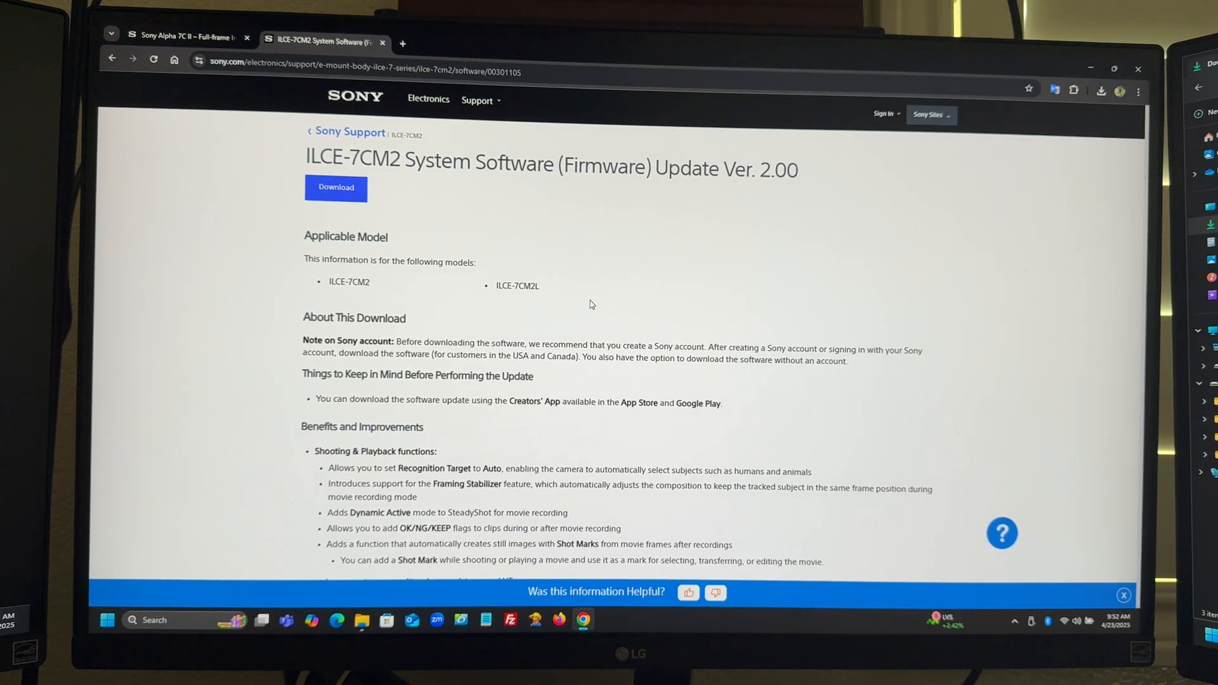
# Step: Start the Ver. 2.00 download, review the licence, dismiss the feedback bar and accept to download
pyautogui.click(335, 188)
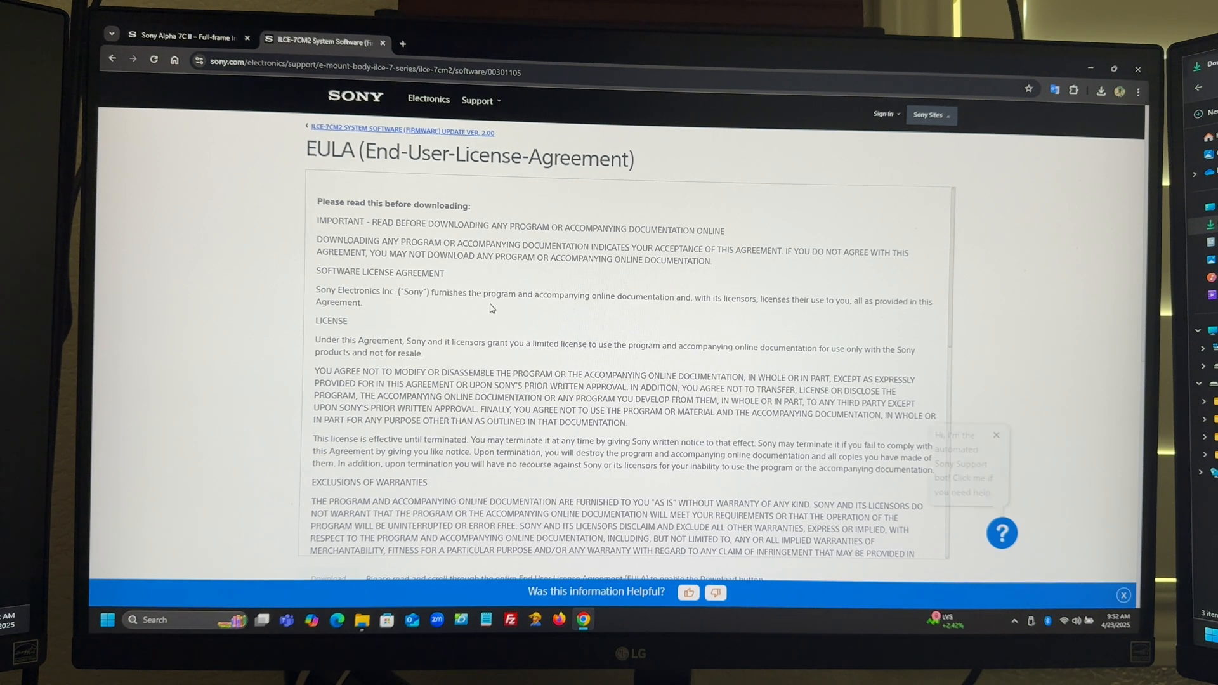
pyautogui.scroll(-3)
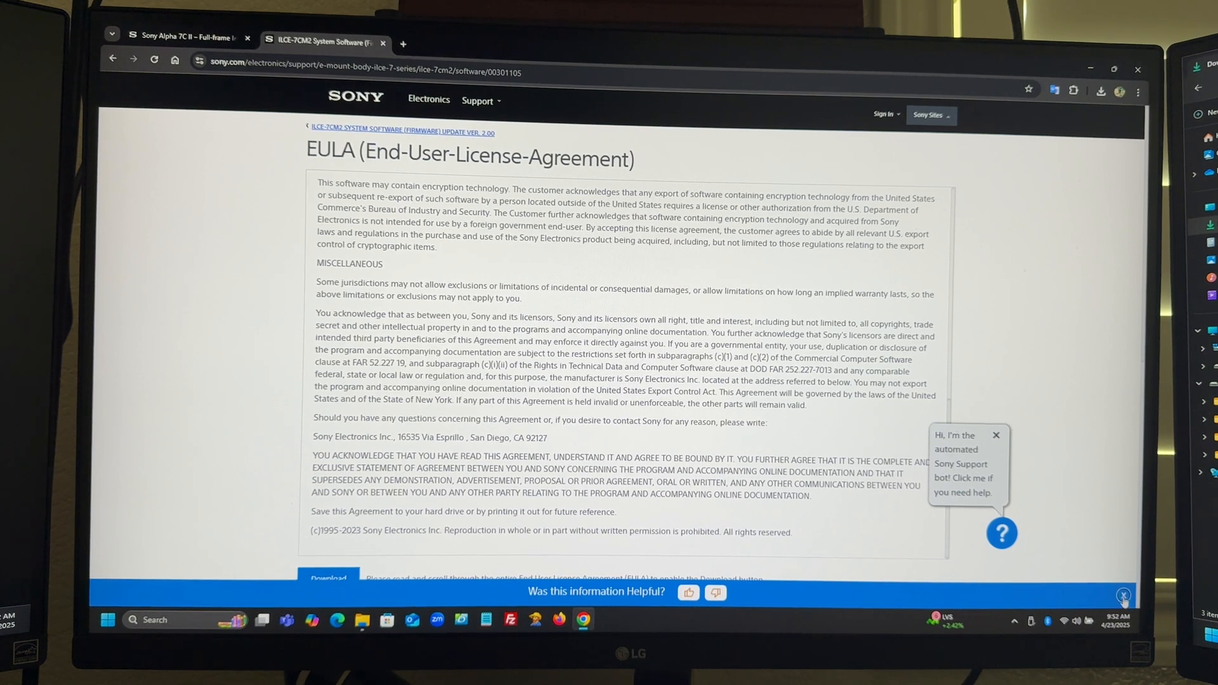
pyautogui.click(1123, 596)
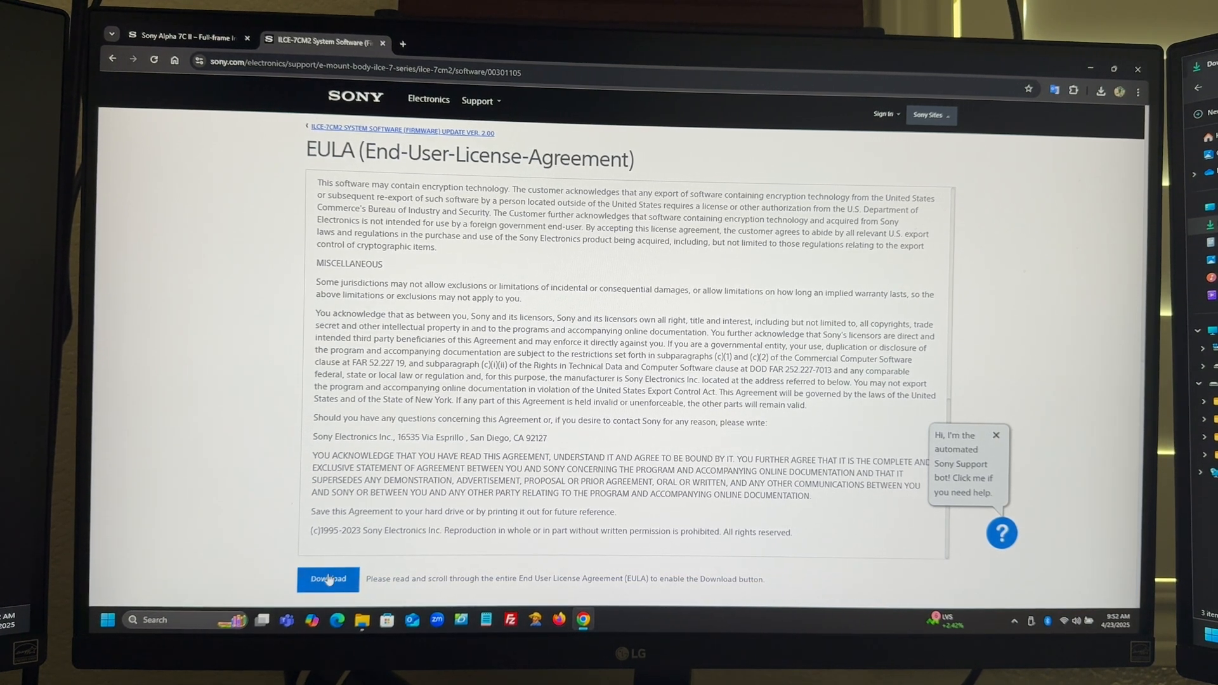
pyautogui.click(328, 579)
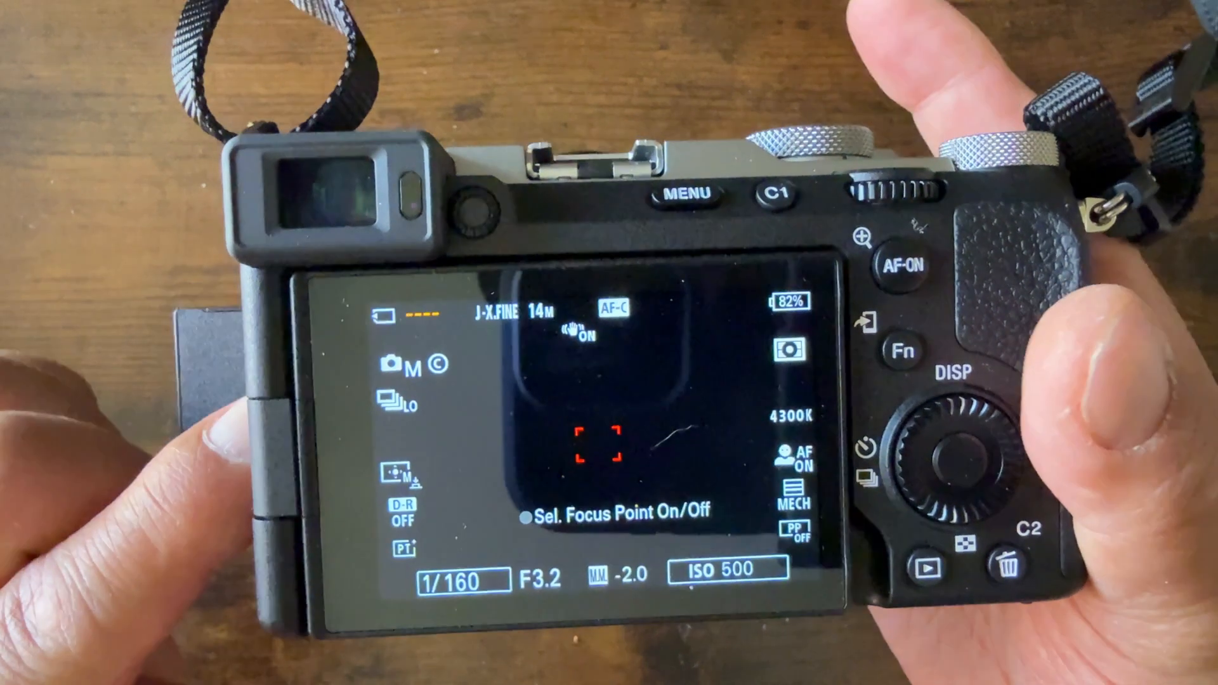
# Step: Bring up the Alpha 7C II main menu at the My Menu tab
pyautogui.click(687, 193)
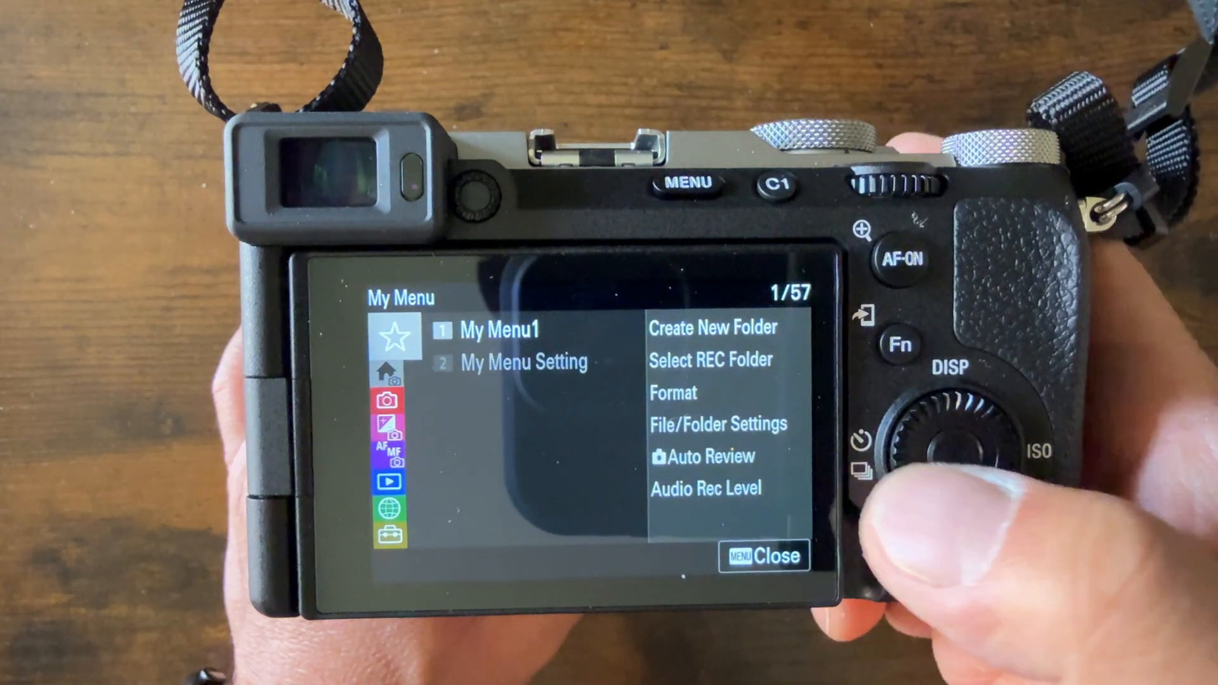